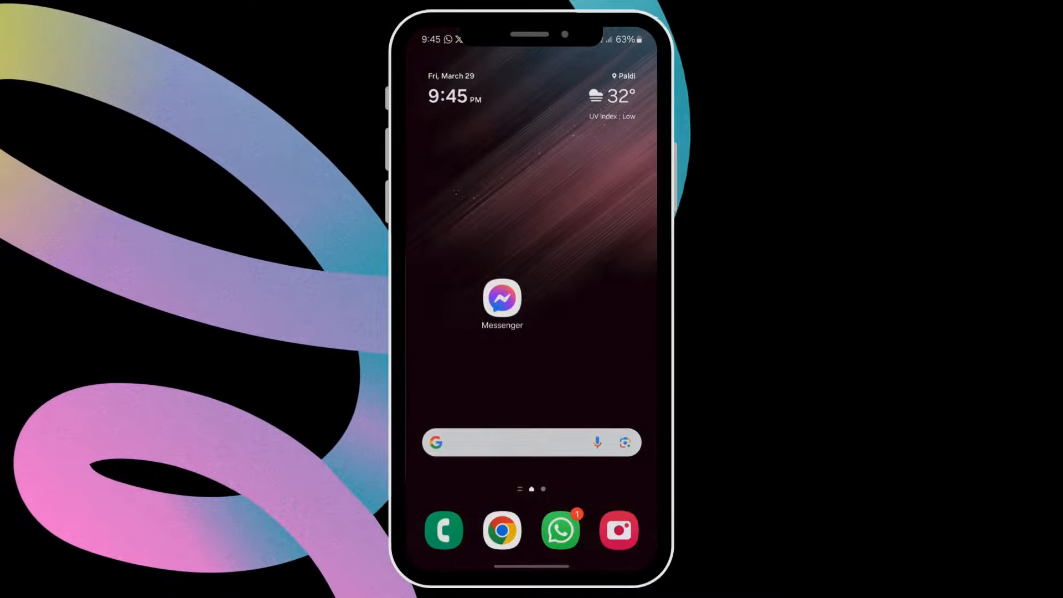
Launch Messenger from the home screen to reach its Chats screen
click(502, 301)
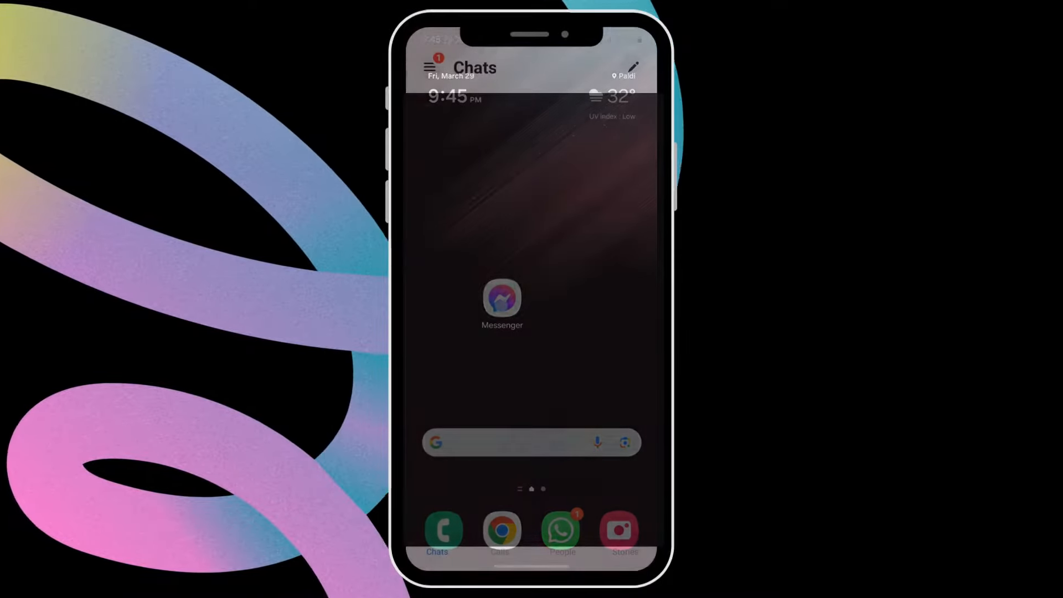
click(501, 300)
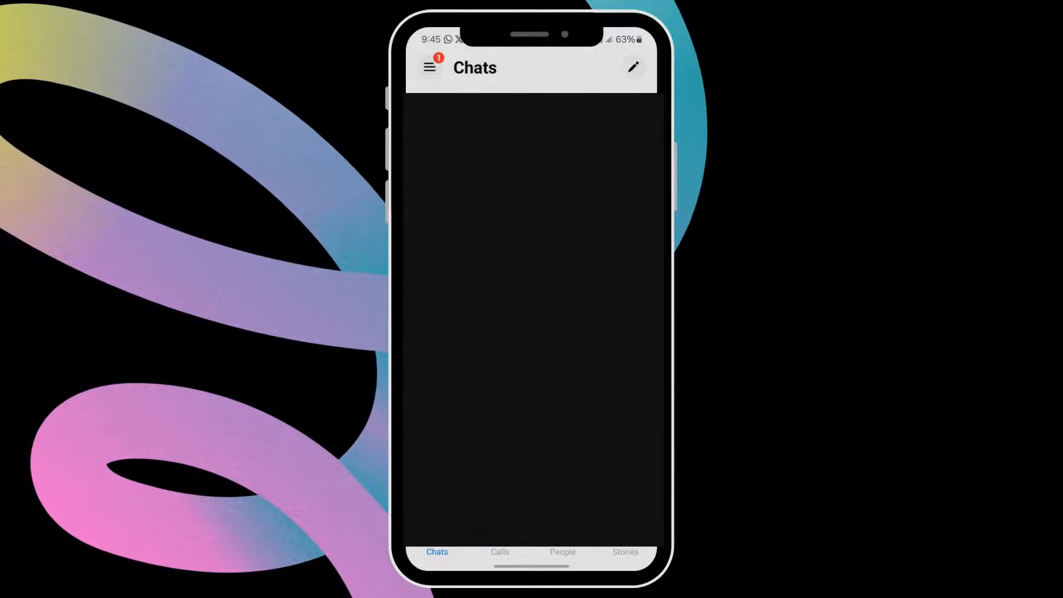
Navigate from the side menu through Settings and Privacy & safety to End-to-end encrypted chats
click(429, 67)
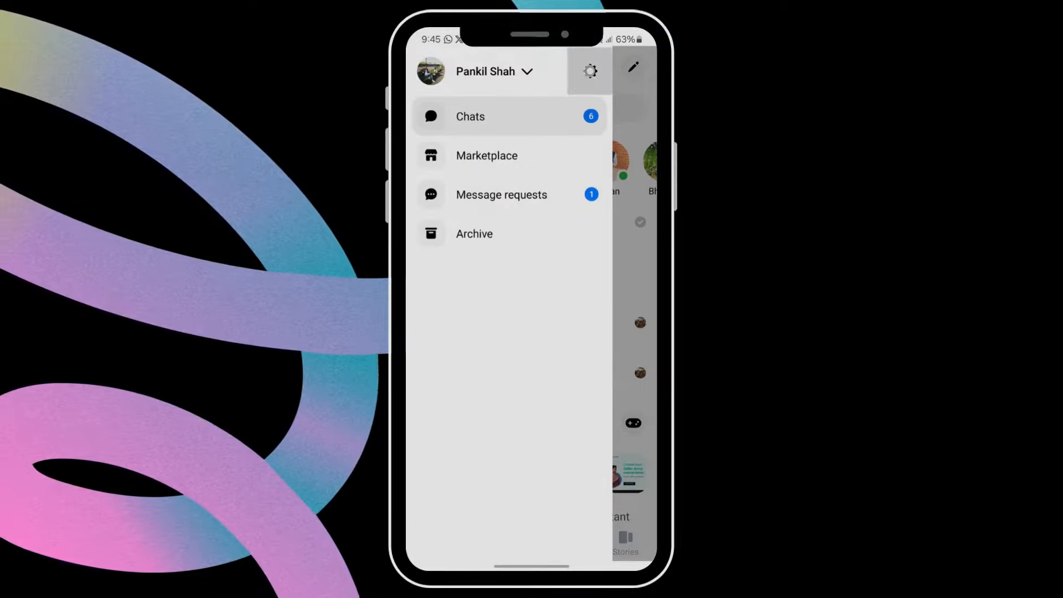
click(588, 71)
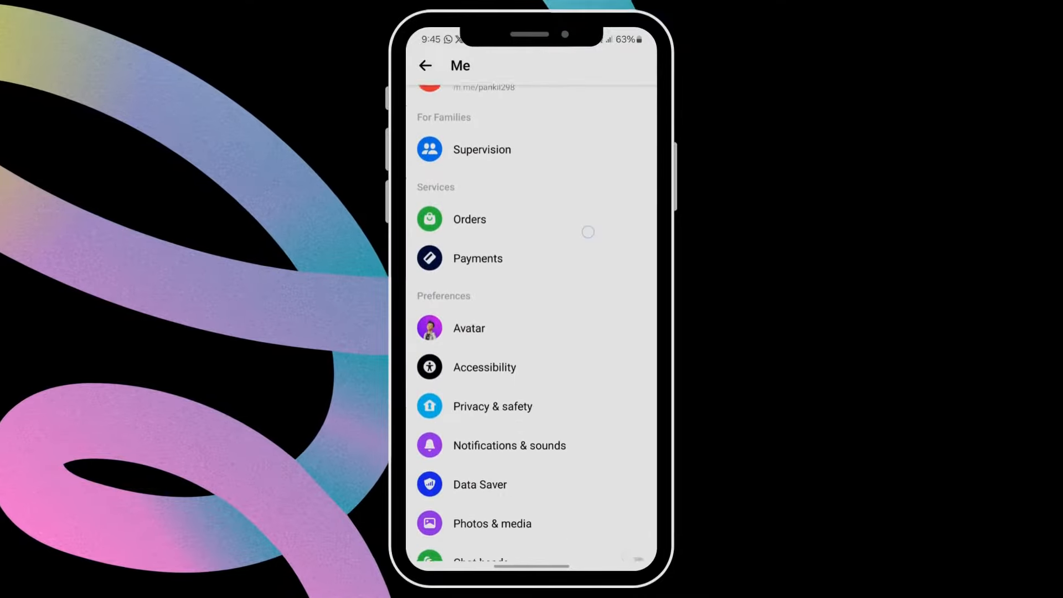
click(493, 407)
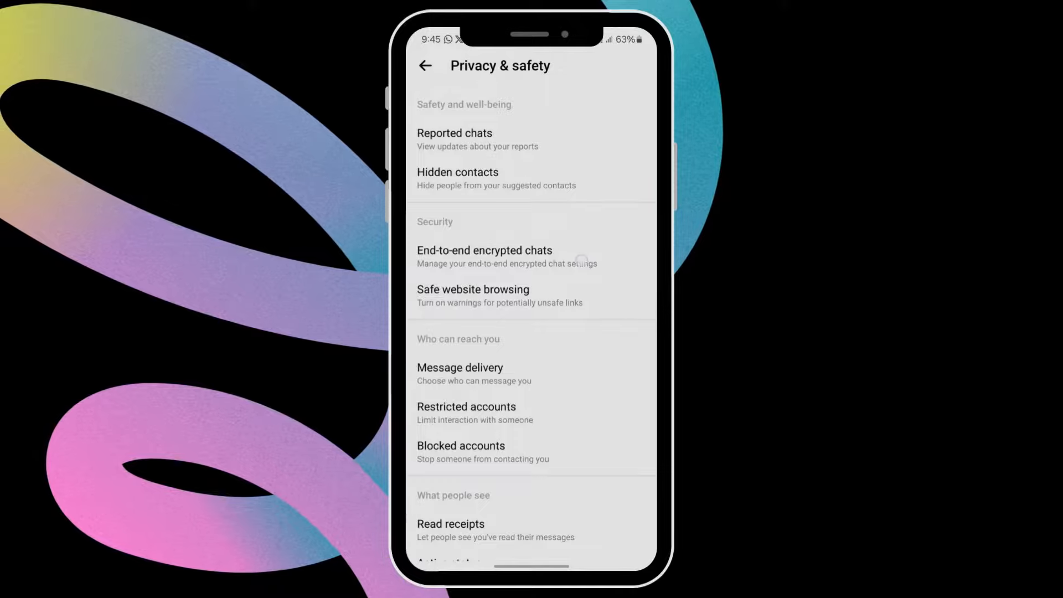
click(484, 256)
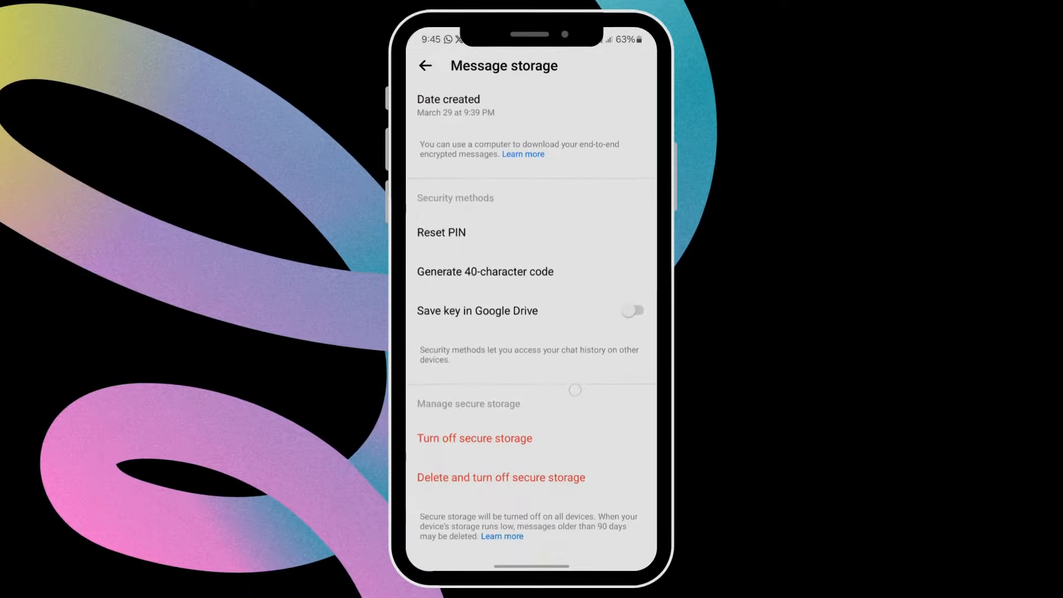
Delete and turn off secure storage in Message storage, confirming with Continue
click(501, 477)
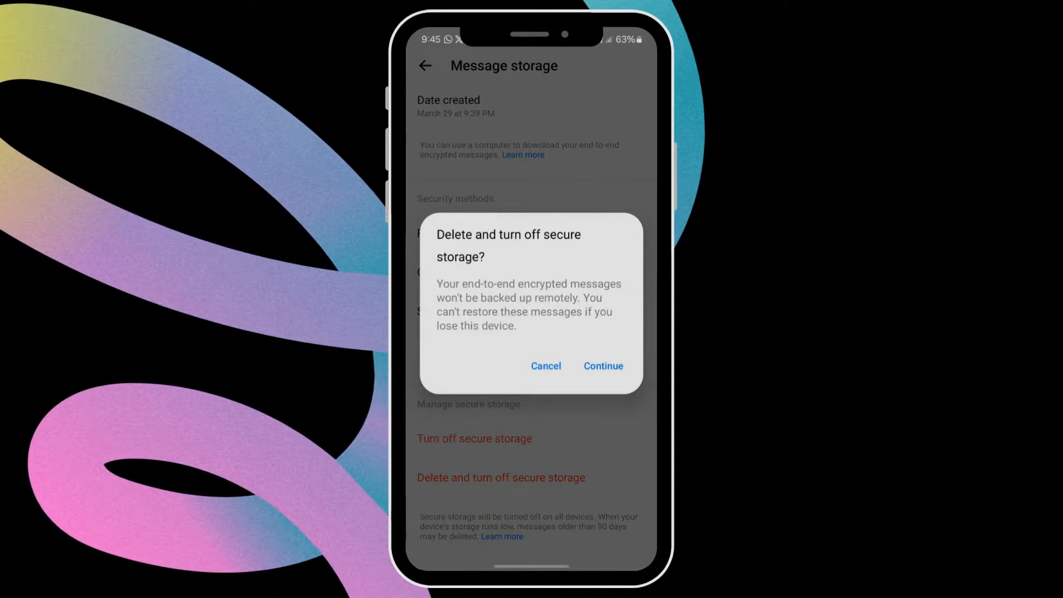
click(602, 365)
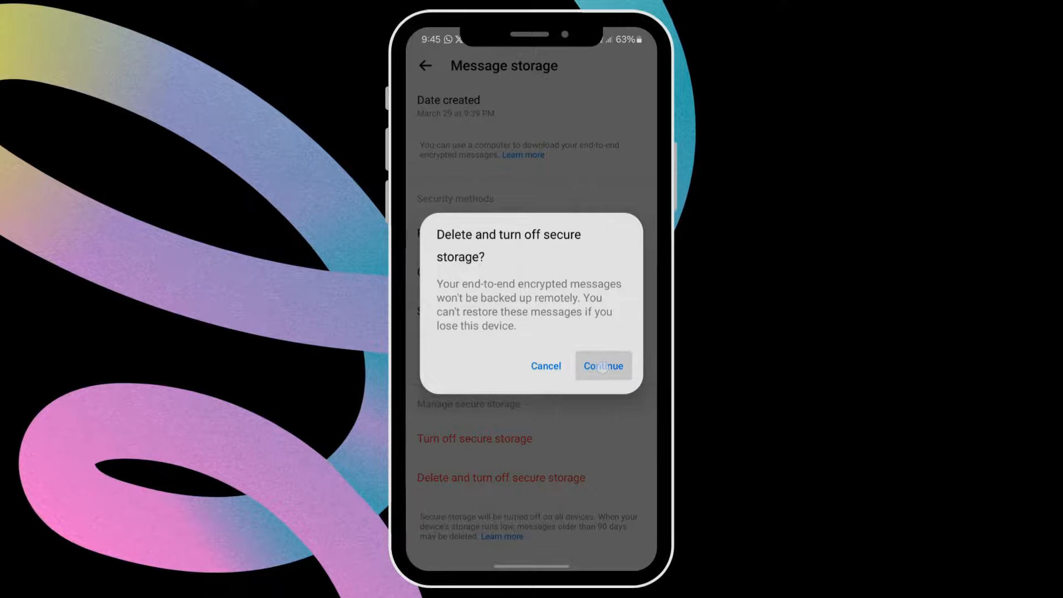
click(602, 365)
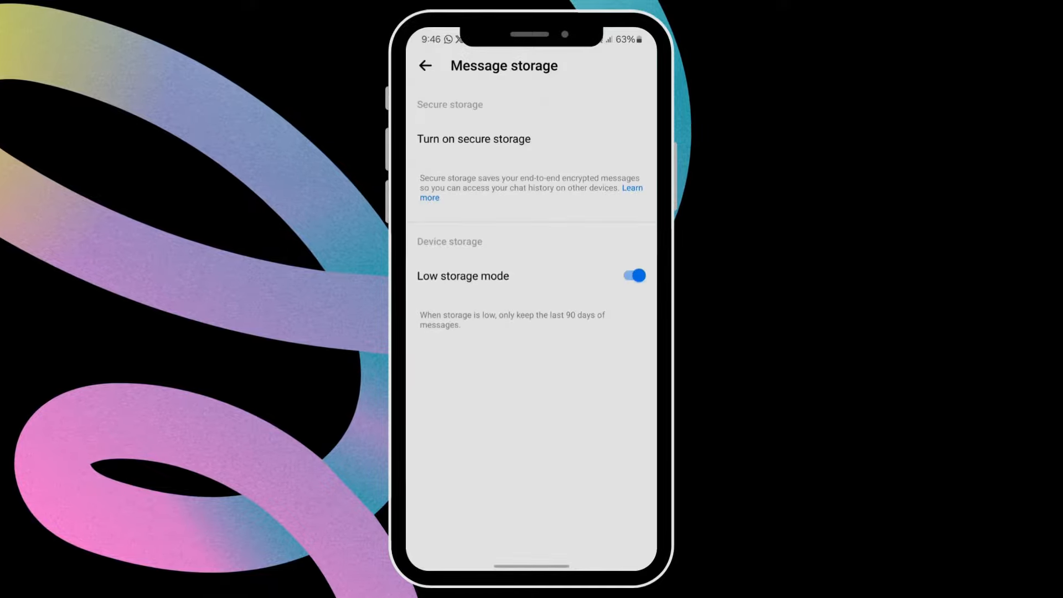